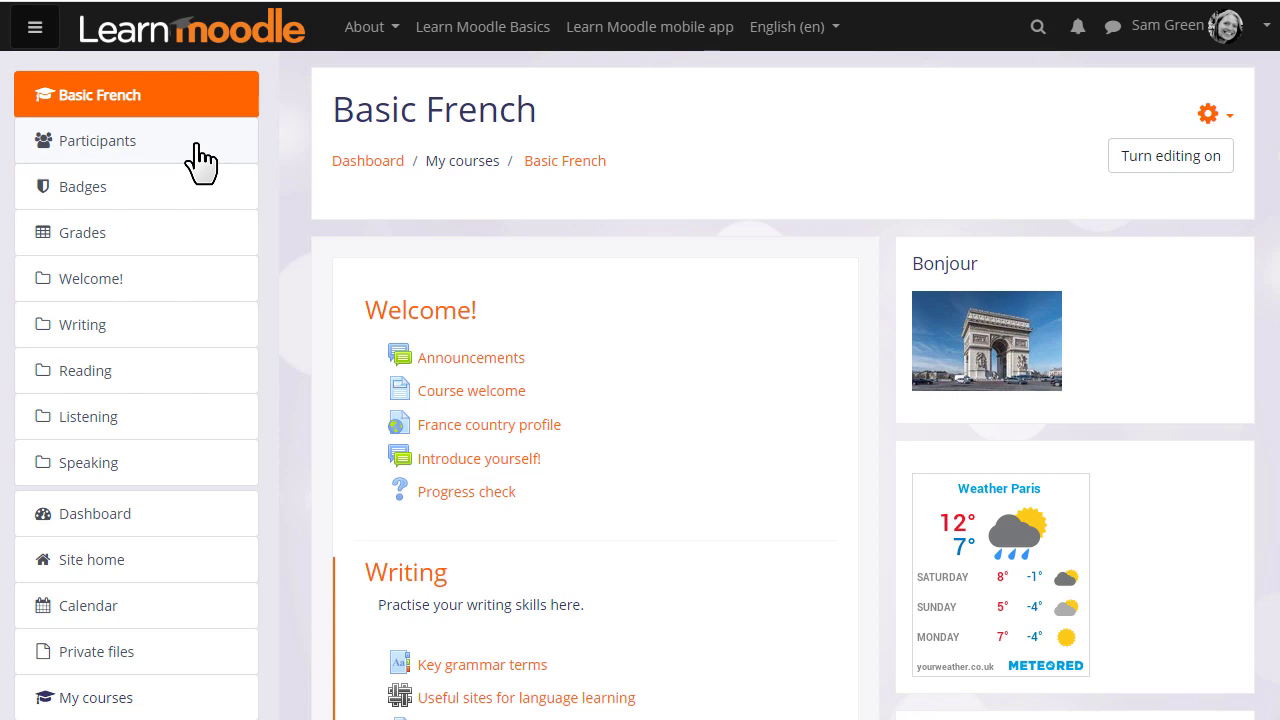
Show the Basic French participants list and its administration gear menu.
{"action": "left_click", "coordinate": [96, 140]}
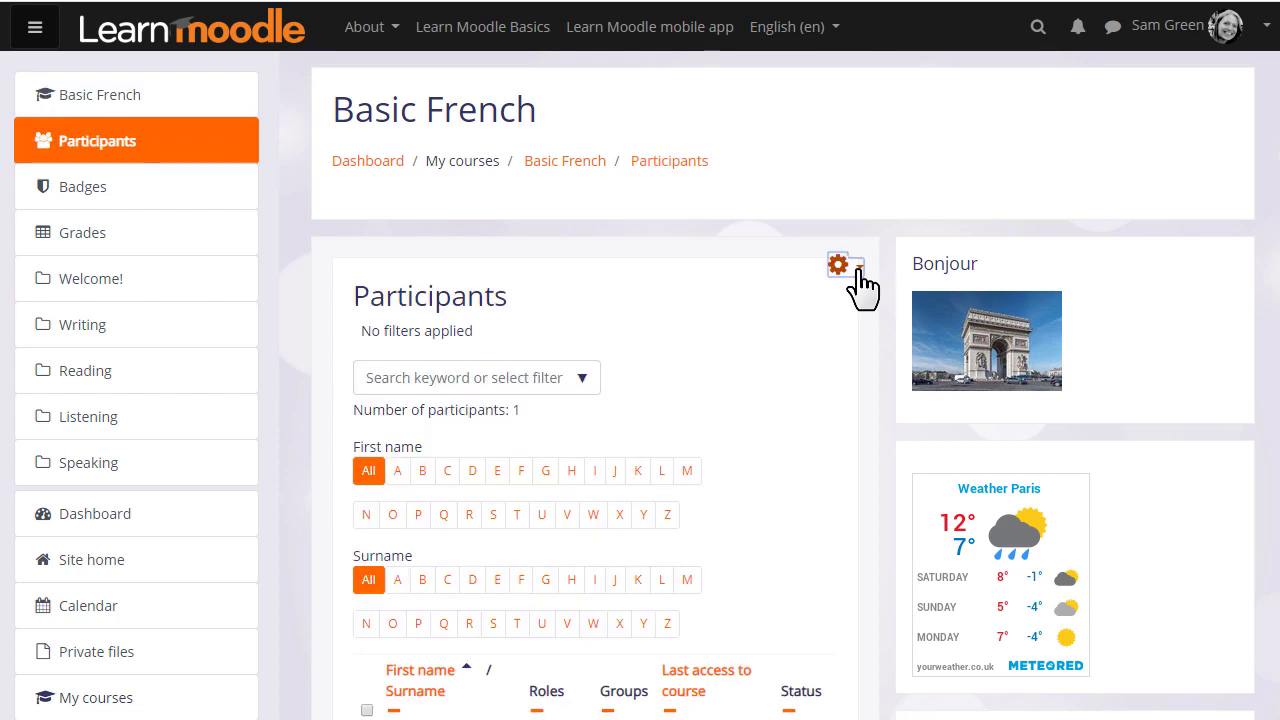
{"action": "left_click", "coordinate": [838, 264]}
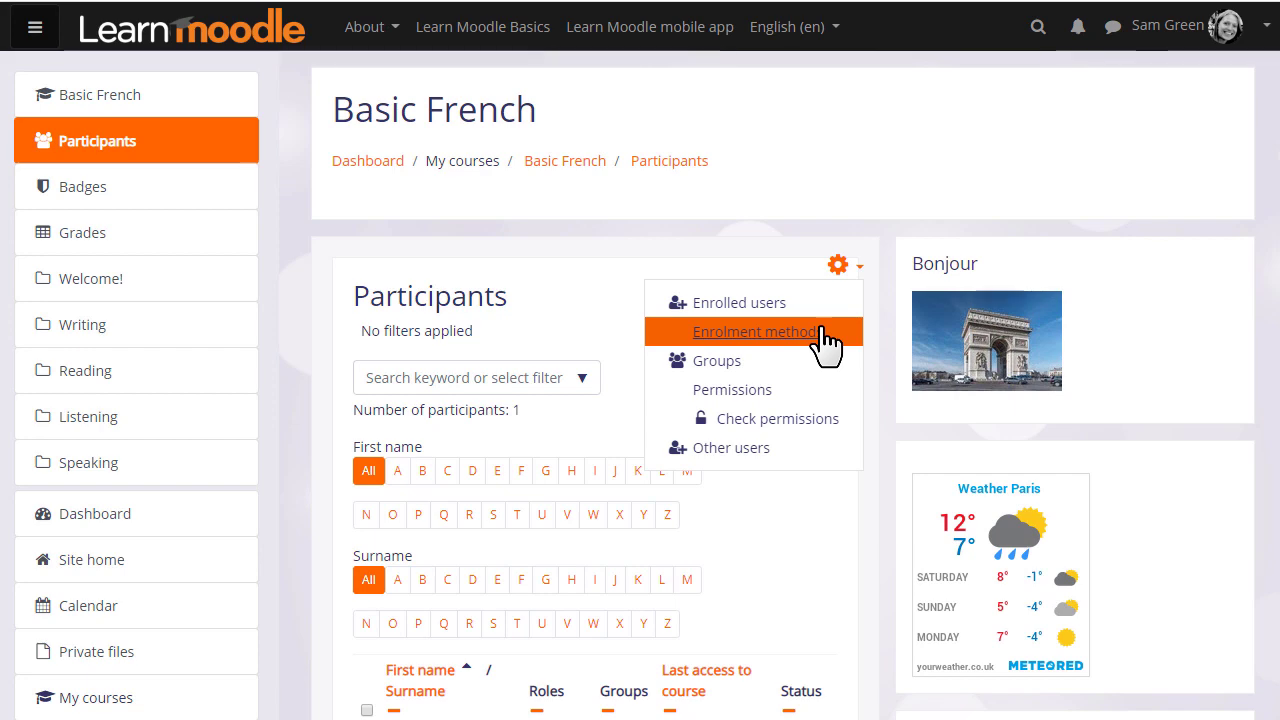
View the course's enrolment methods: manual enrolments, guest access and self enrolment.
{"action": "left_click", "coordinate": [756, 332]}
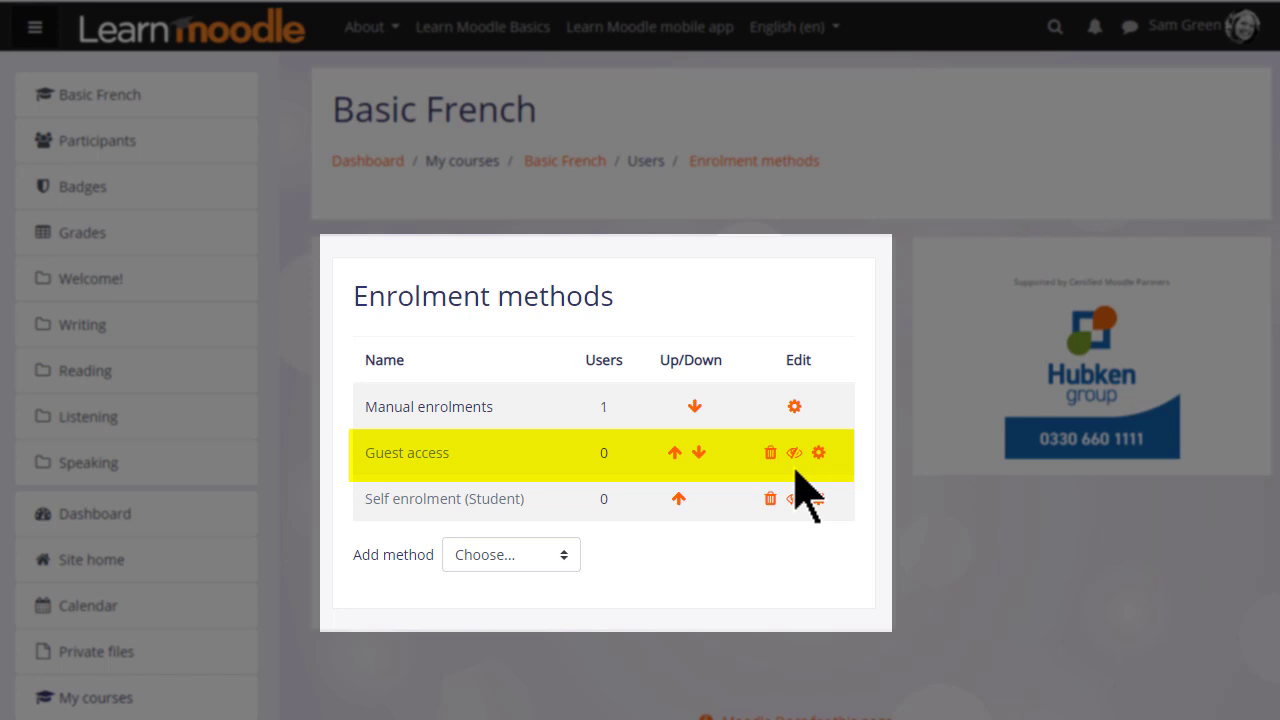
{"action": "mouse_move", "coordinate": [800, 496]}
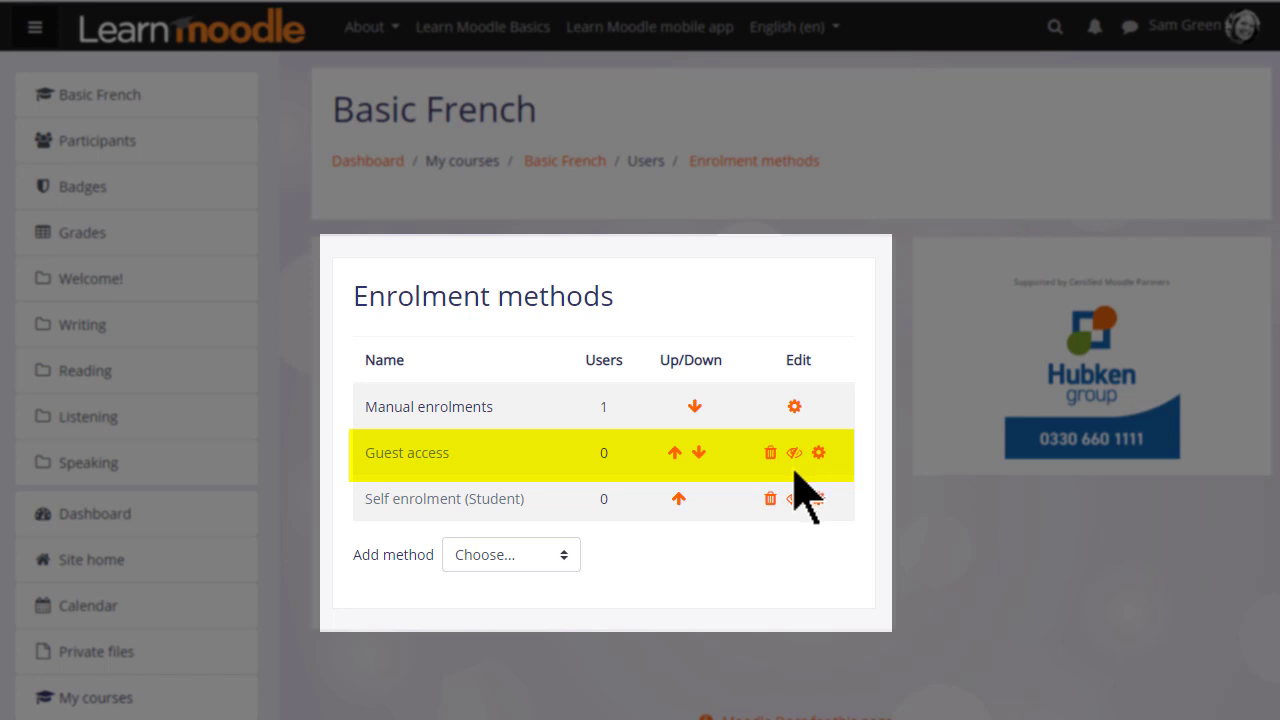
{"action": "mouse_move", "coordinate": [796, 490]}
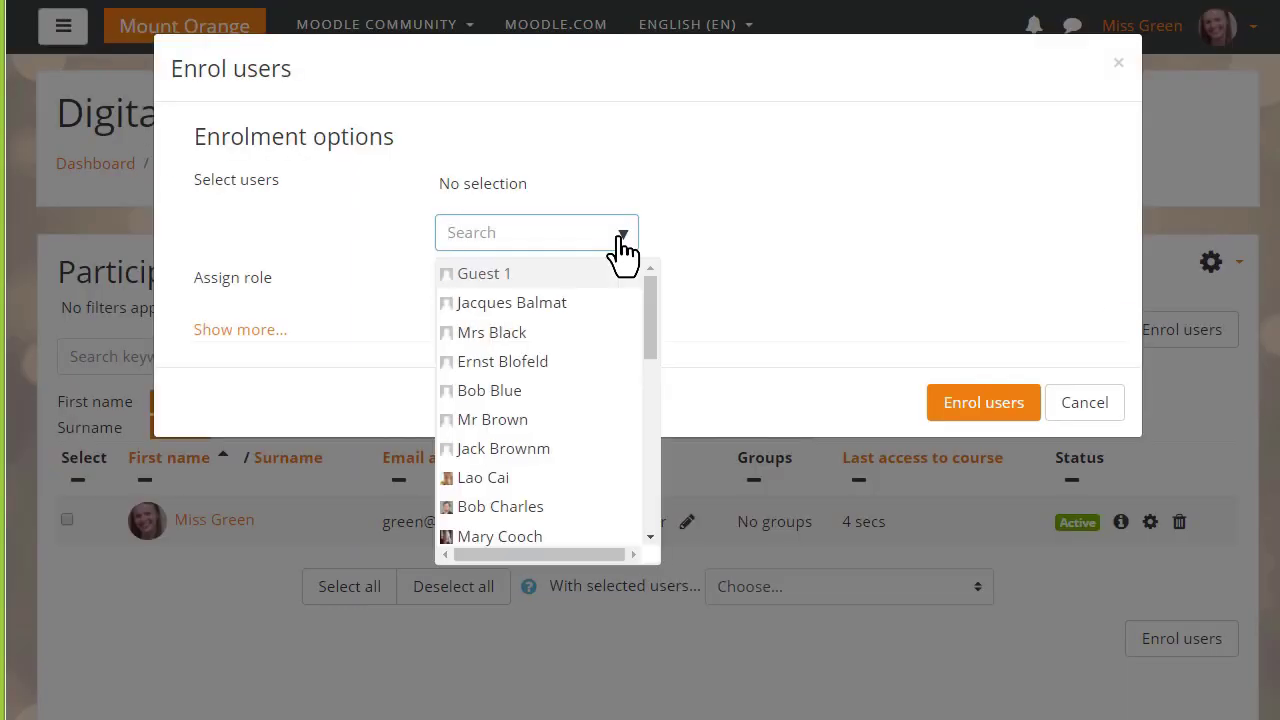
{"action": "left_click", "coordinate": [500, 506]}
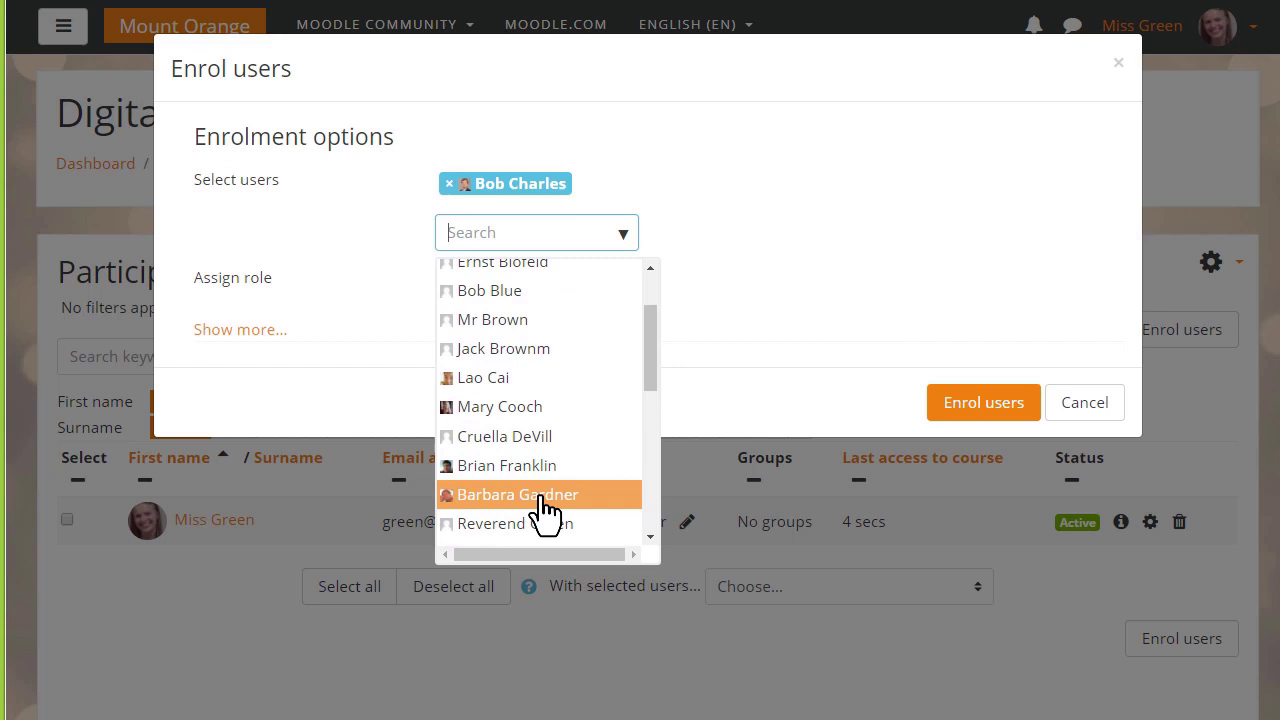
{"action": "left_click", "coordinate": [516, 494]}
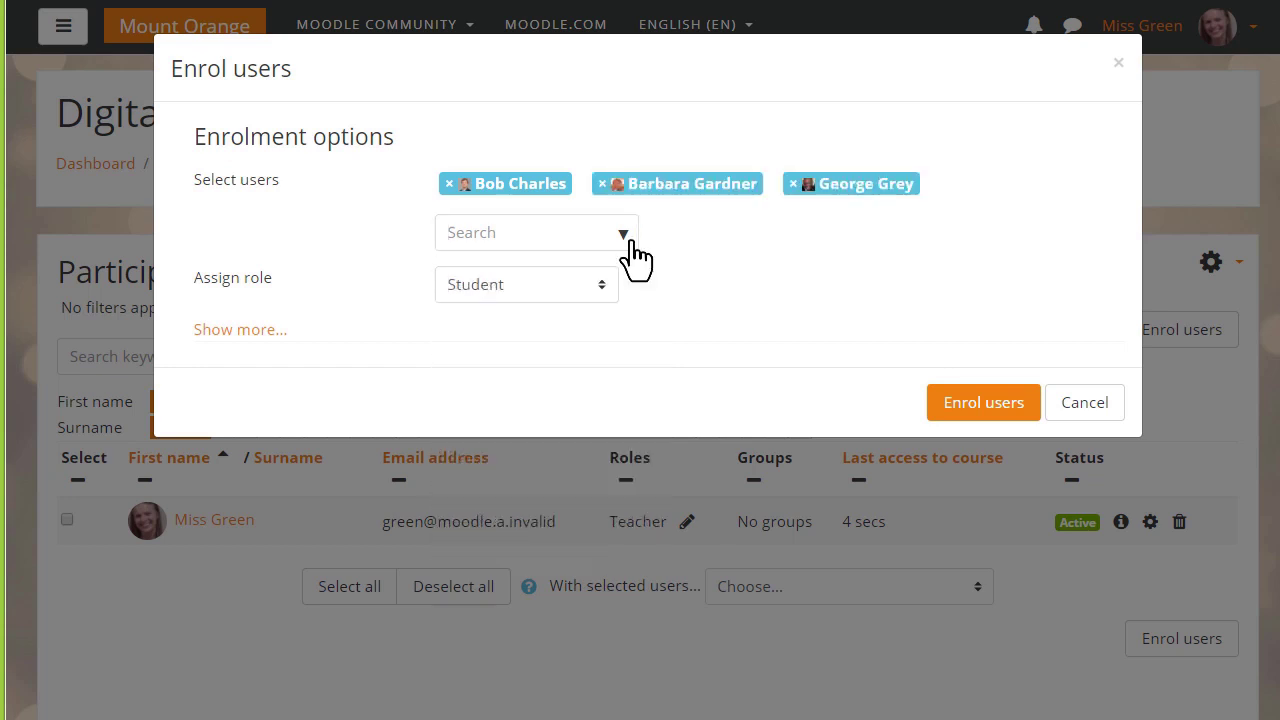
{"action": "mouse_move", "coordinate": [610, 316]}
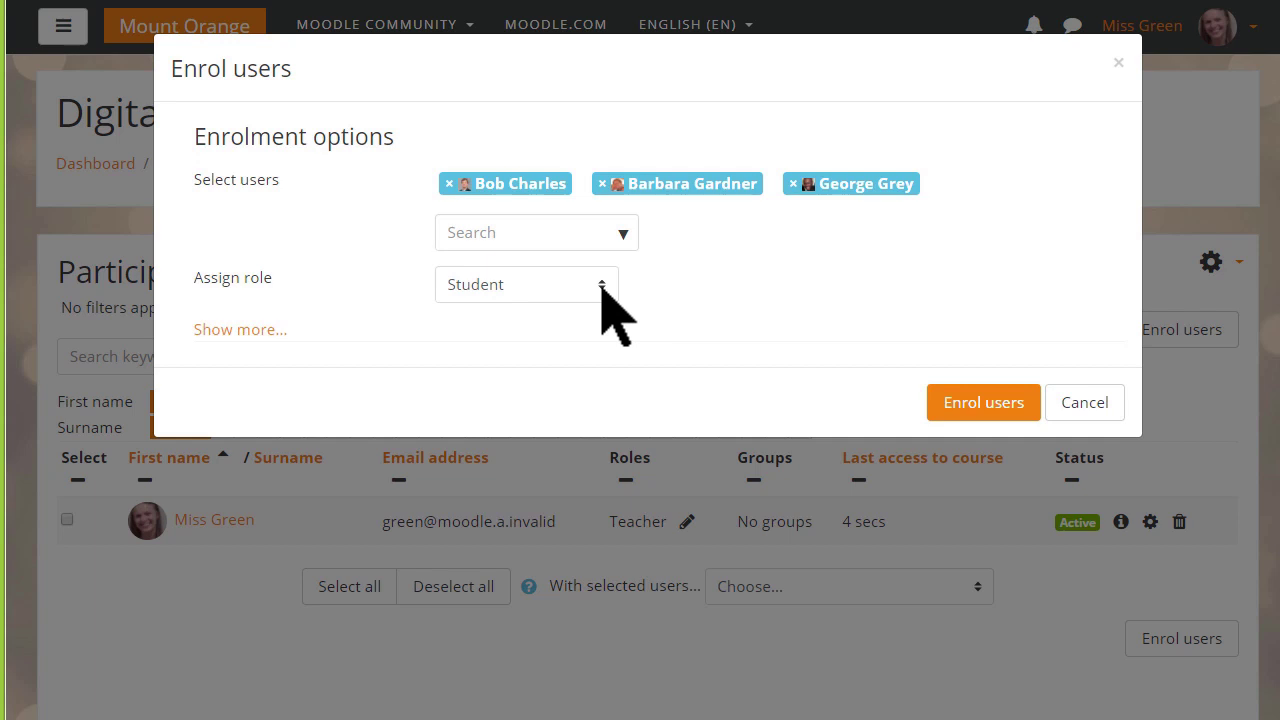
{"action": "mouse_move", "coordinate": [830, 316]}
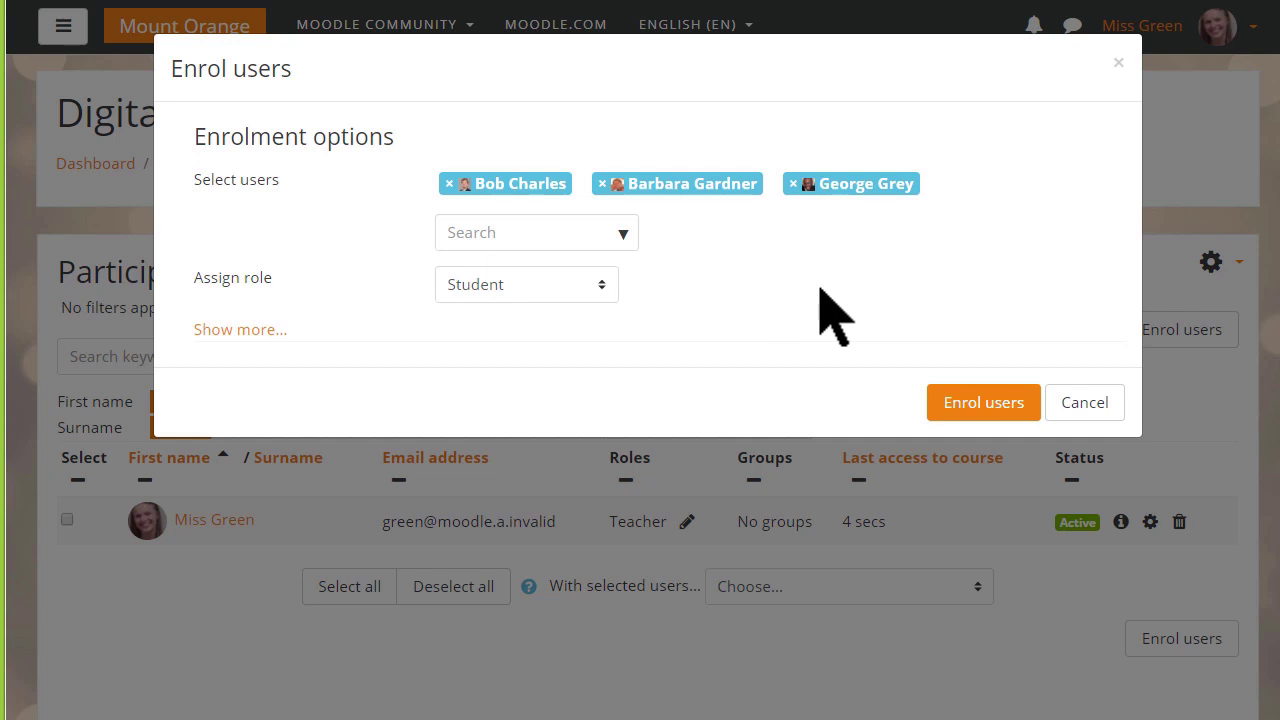
{"action": "mouse_move", "coordinate": [984, 402]}
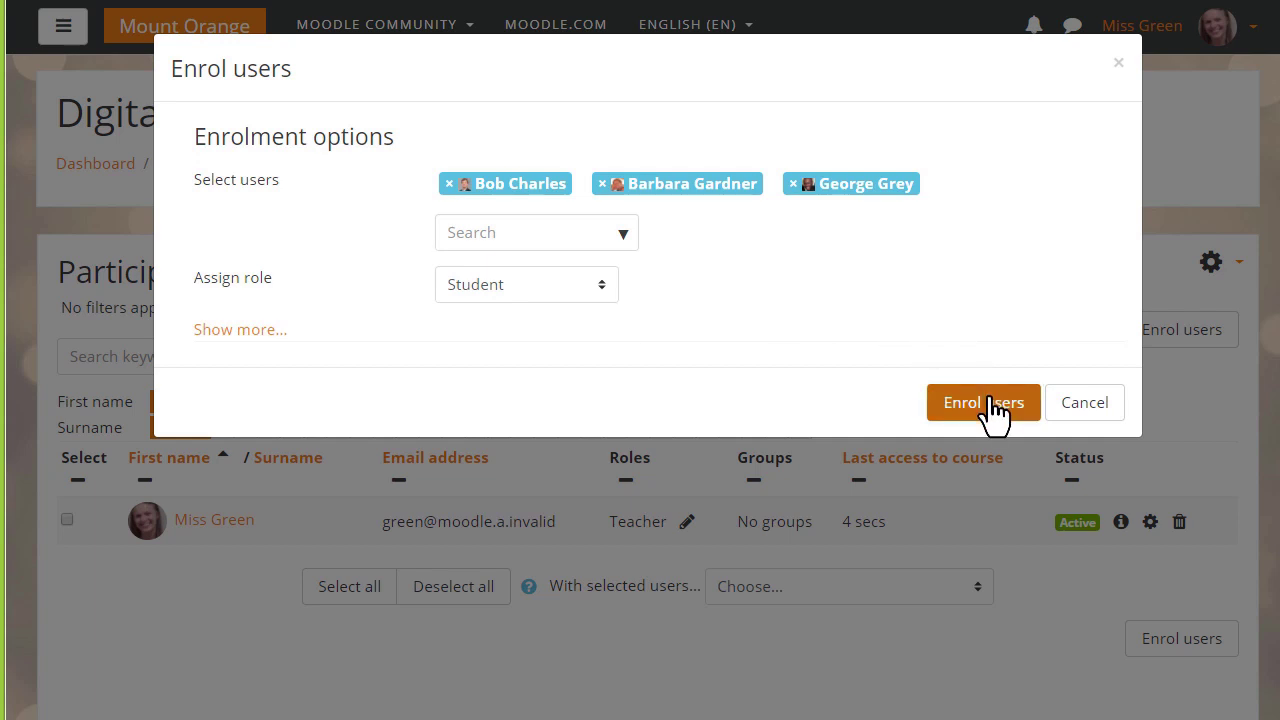
{"action": "left_click", "coordinate": [984, 402]}
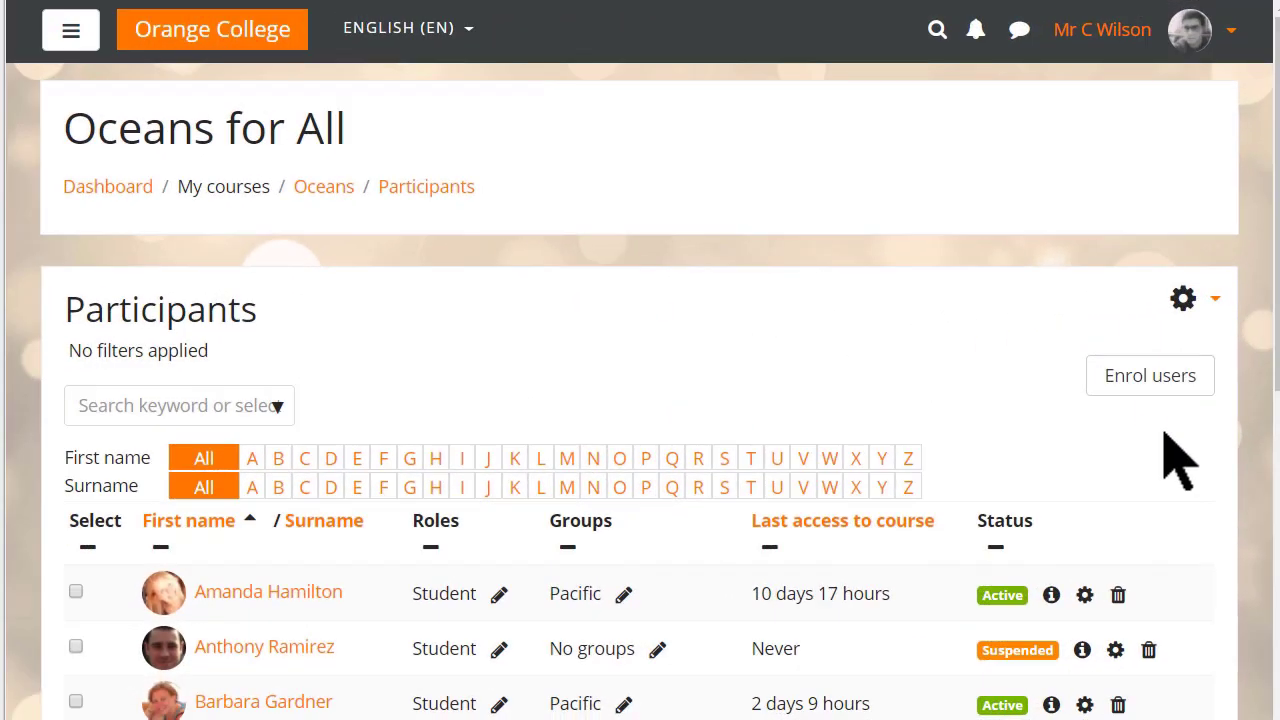
{"action": "mouse_move", "coordinate": [1150, 376]}
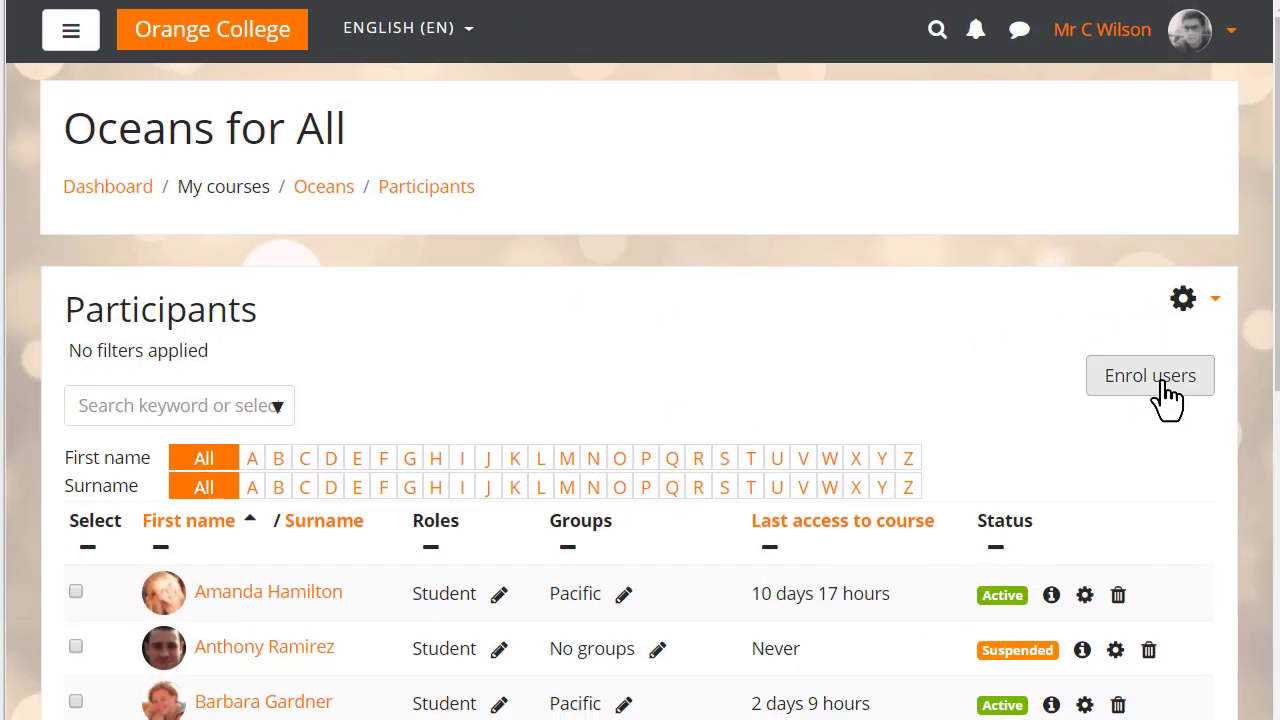
Look over the Enrol users dialog's cohort options for Oceans for All, then close it.
{"action": "left_click", "coordinate": [1150, 376]}
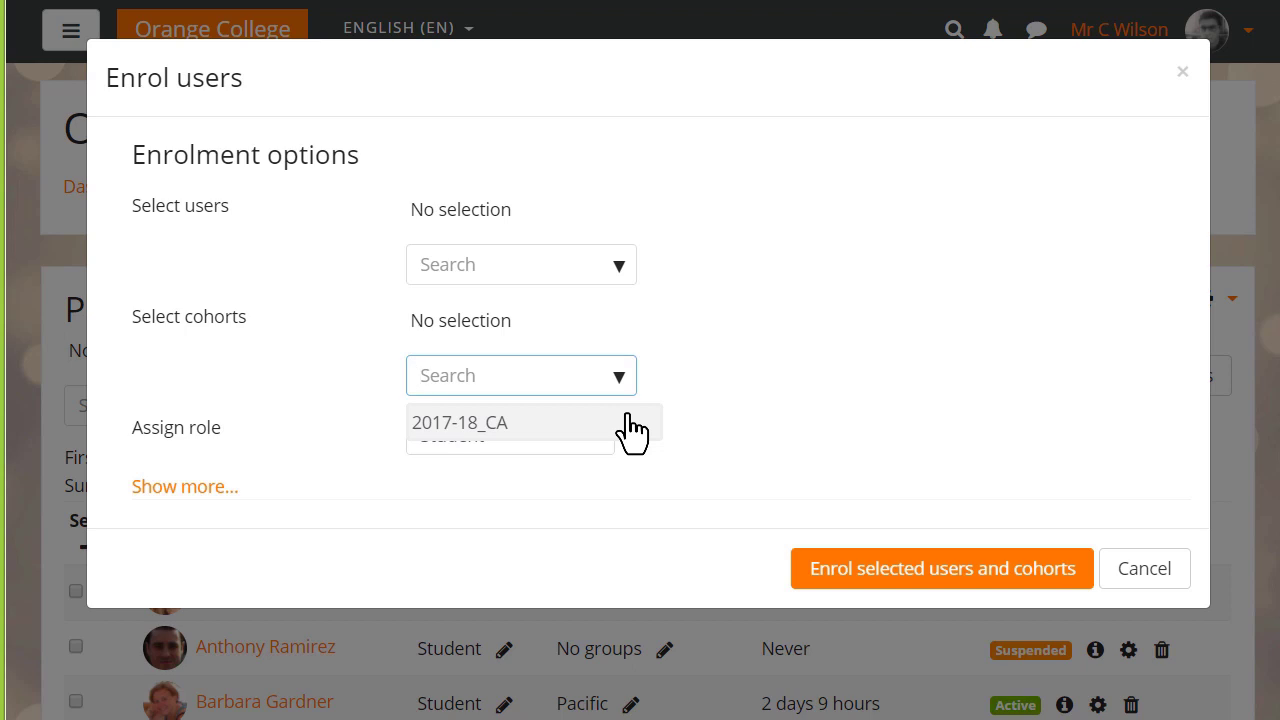
{"action": "left_click", "coordinate": [500, 376]}
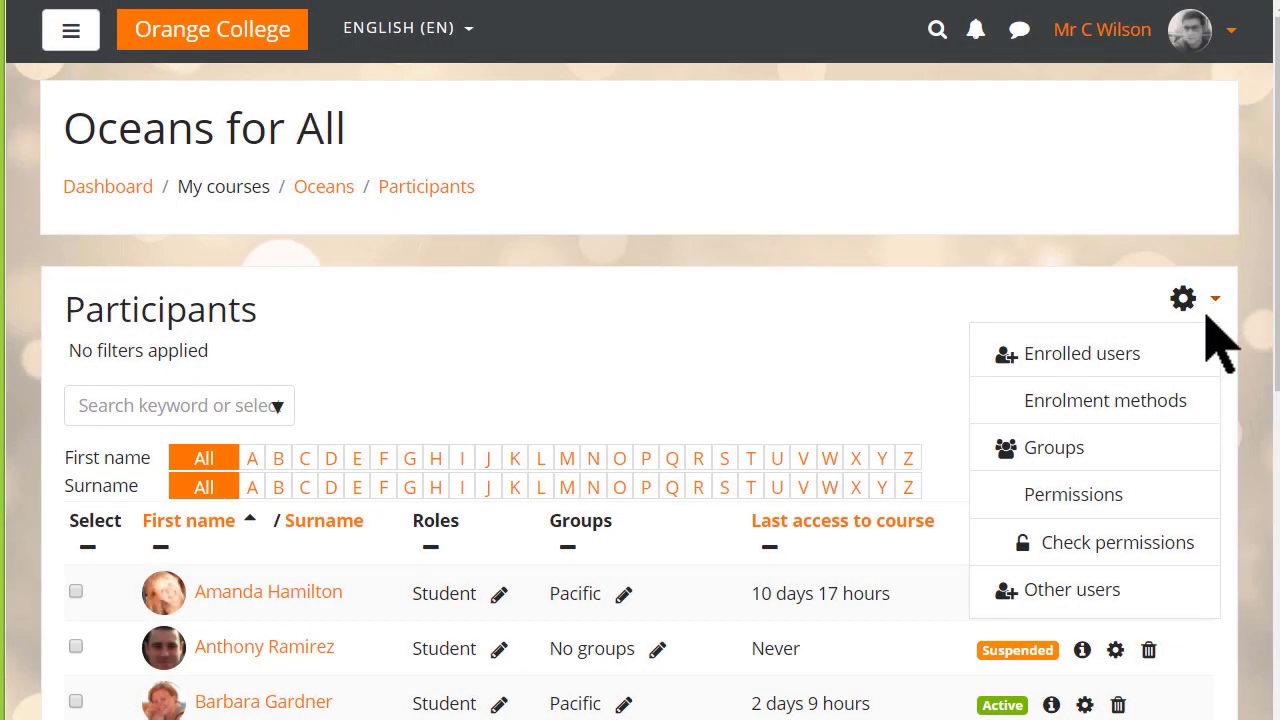
Add a Cohort sync method syncing cohort 2017-18_CA as students into the Atlantic group.
{"action": "left_click", "coordinate": [1104, 400]}
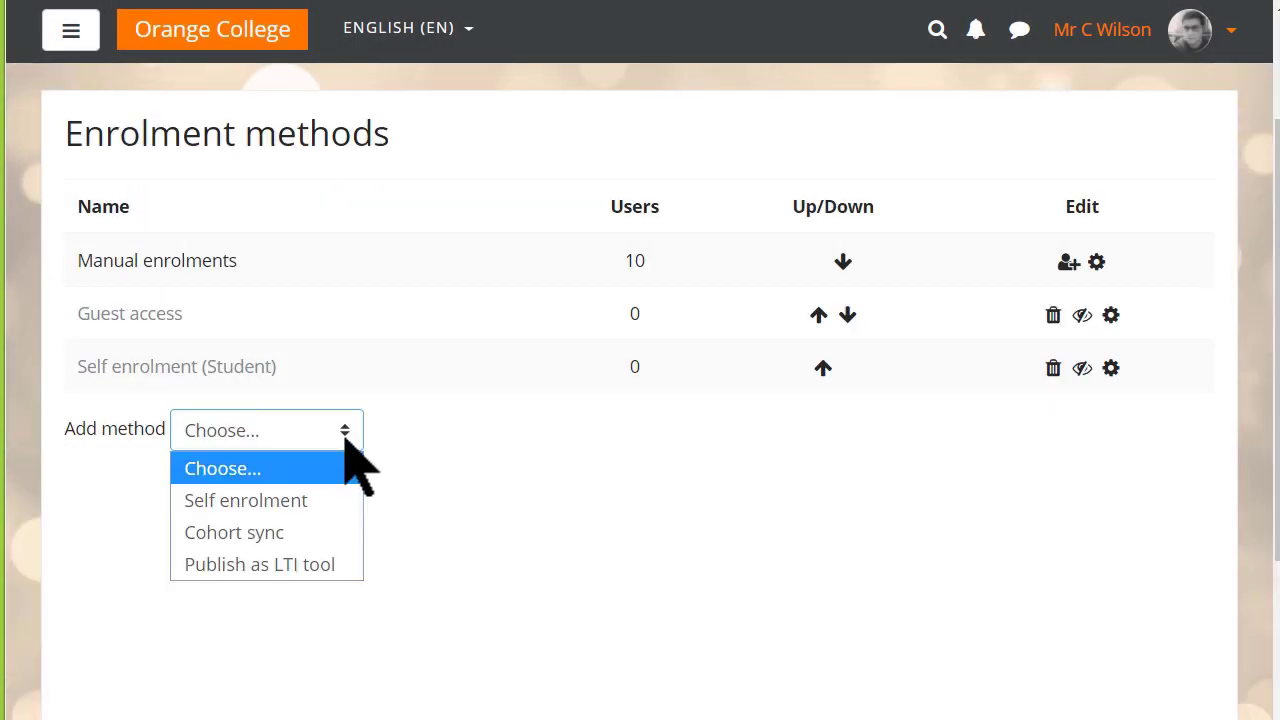
{"action": "mouse_move", "coordinate": [234, 532]}
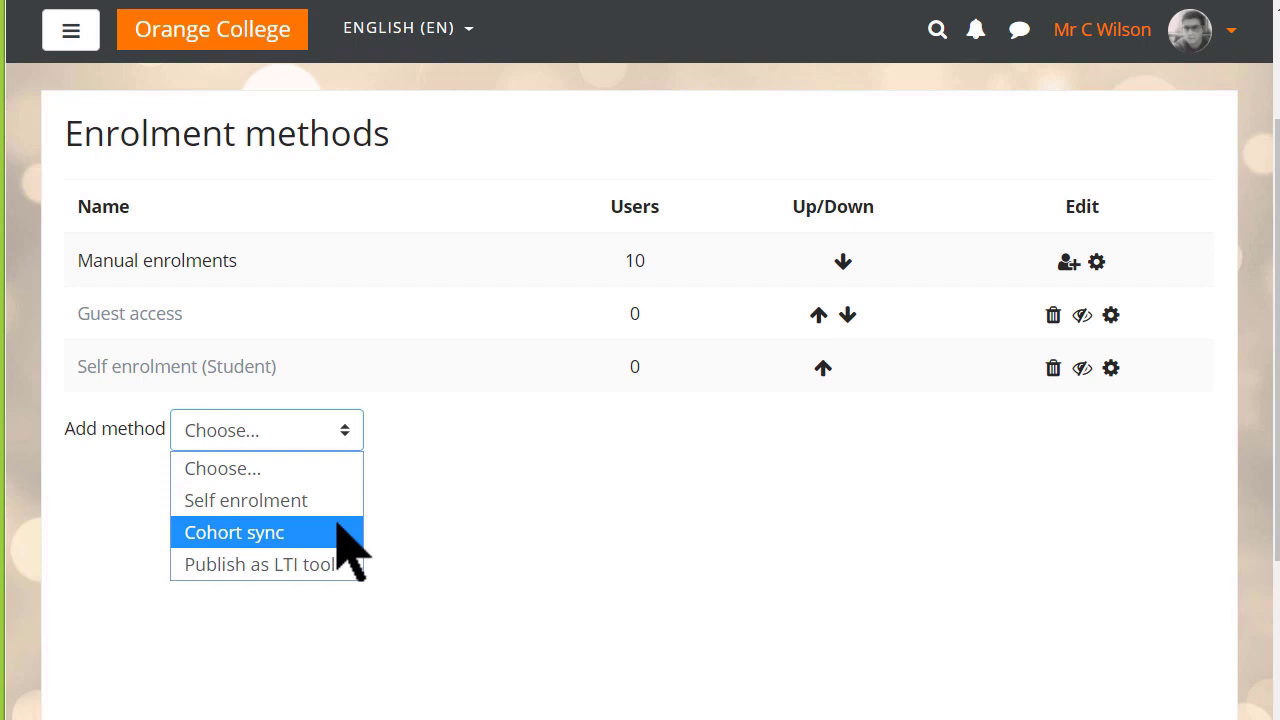
{"action": "left_click", "coordinate": [232, 532]}
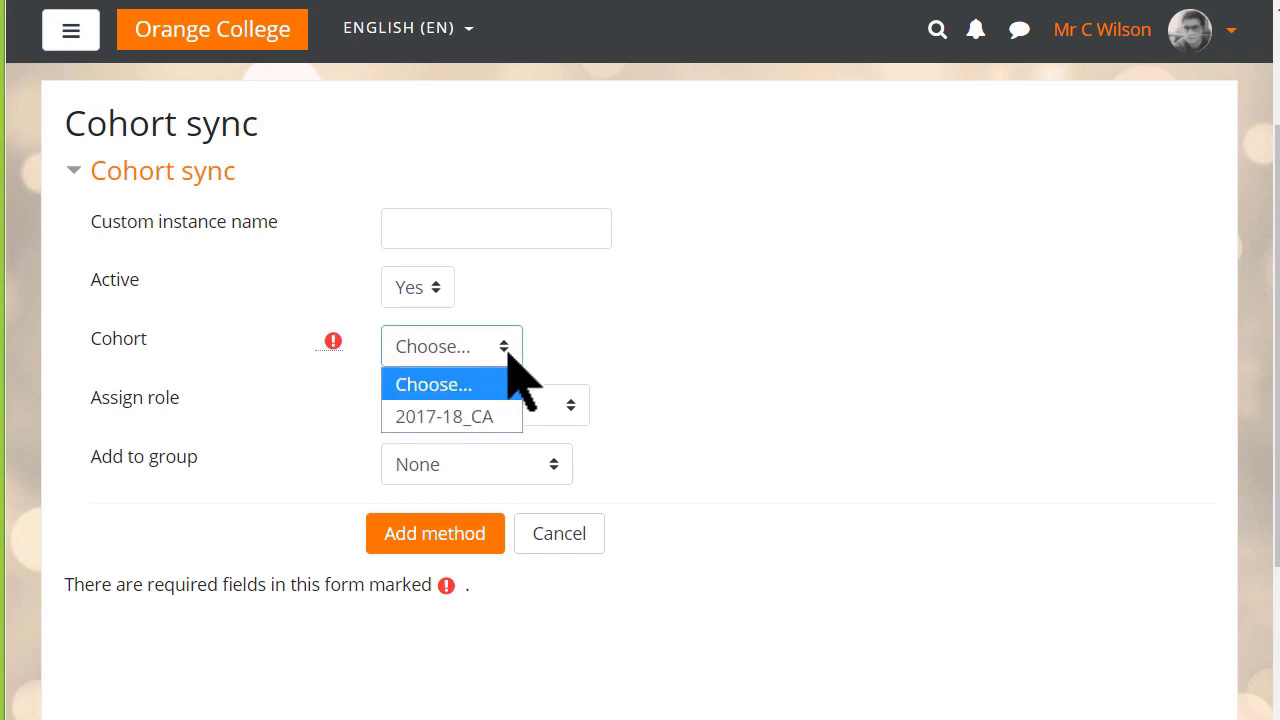
{"action": "left_click", "coordinate": [476, 464]}
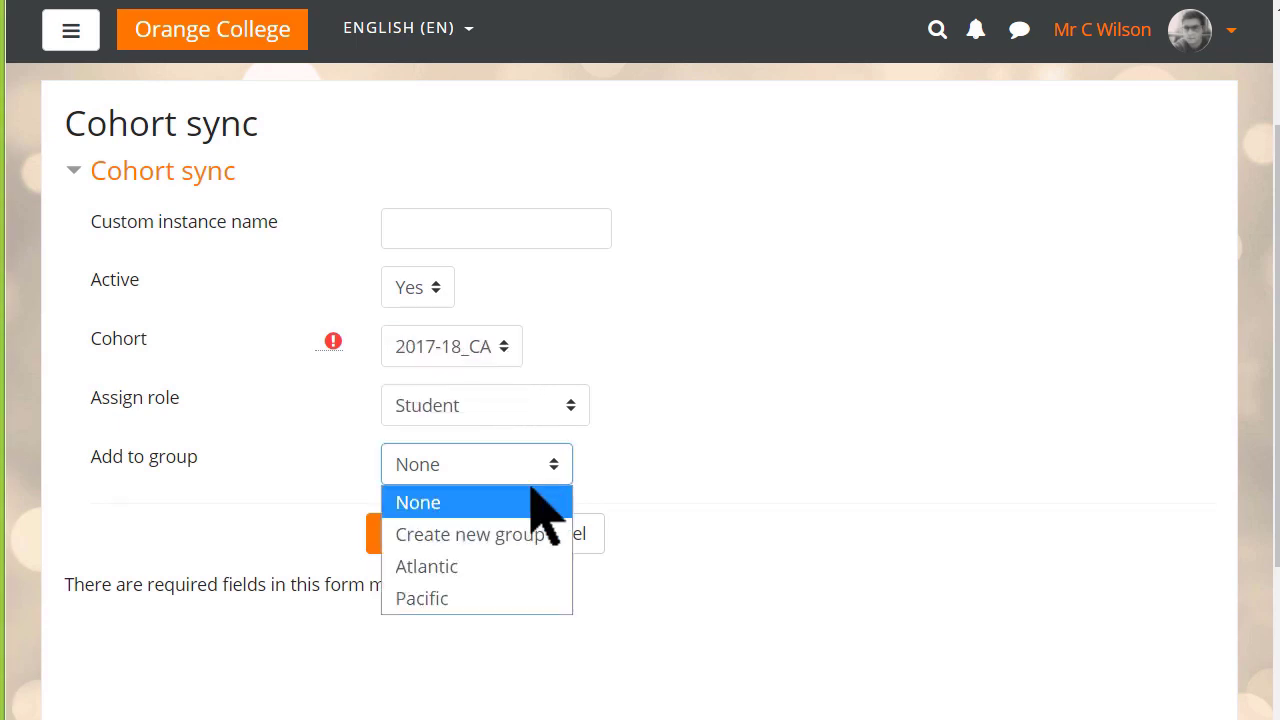
{"action": "left_click", "coordinate": [426, 566]}
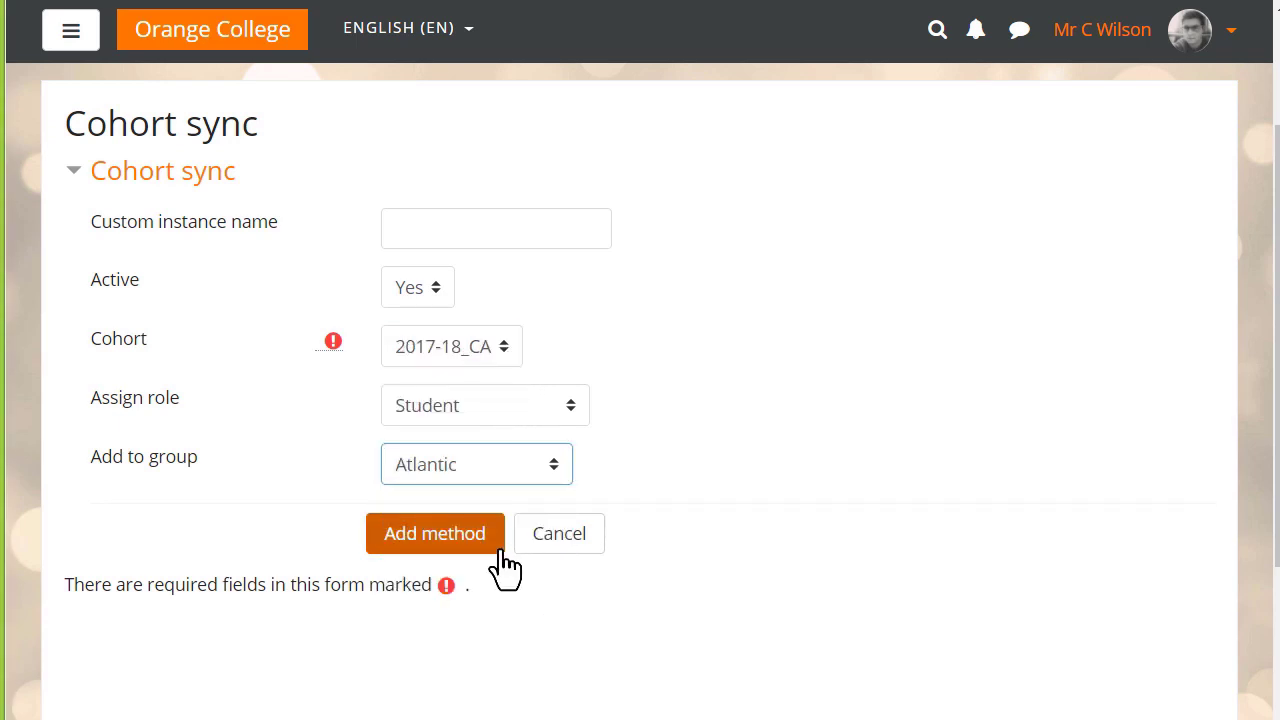